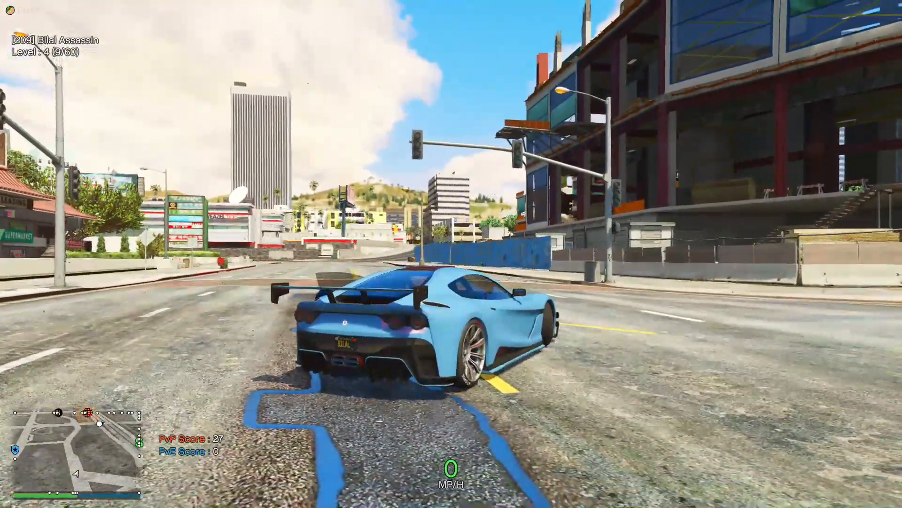
- Drive the blue sports car past the overpass and Rockford Plaza to show the original graphics
key("w")
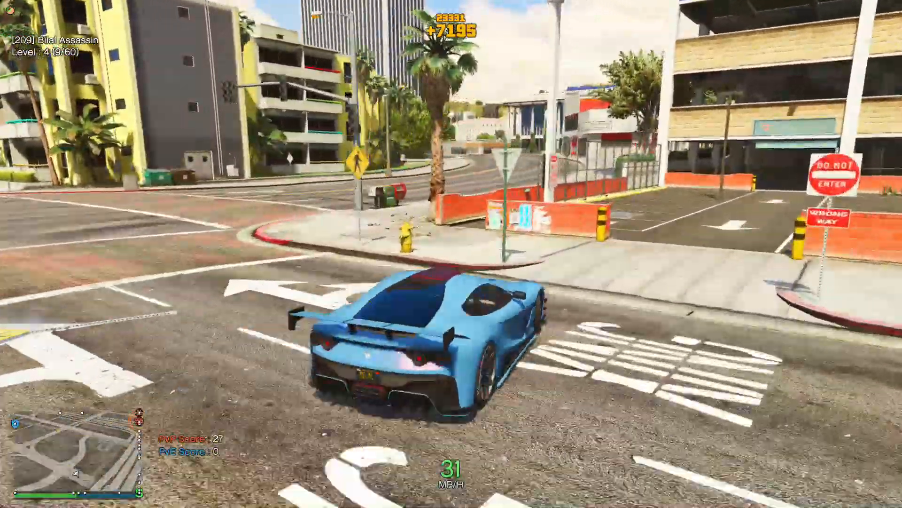
key("w")
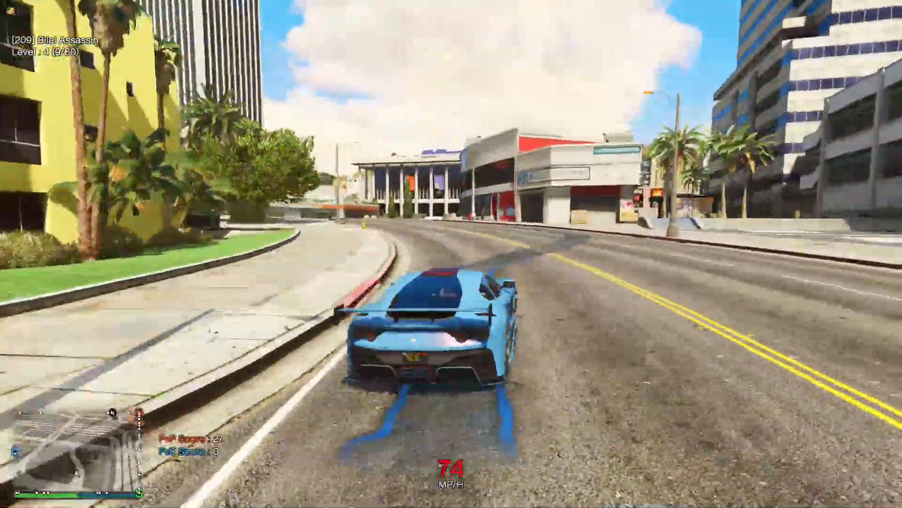
key("w")
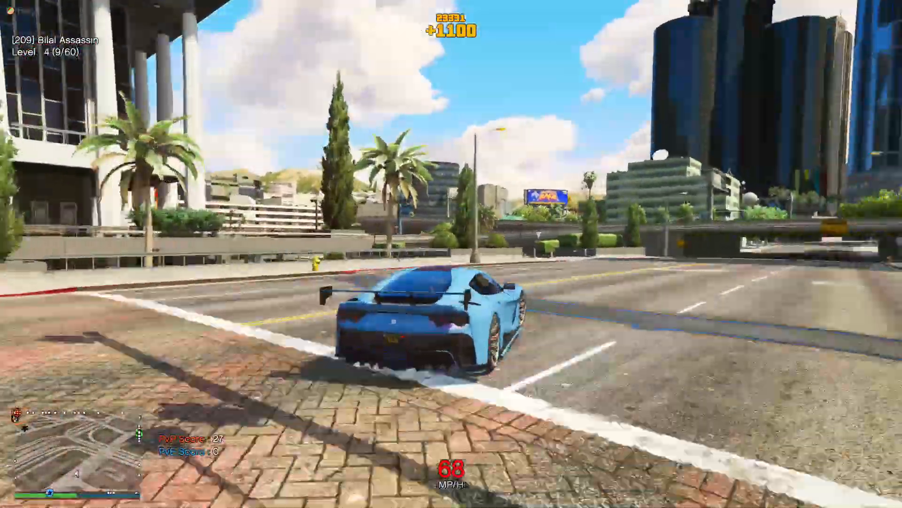
key("w")
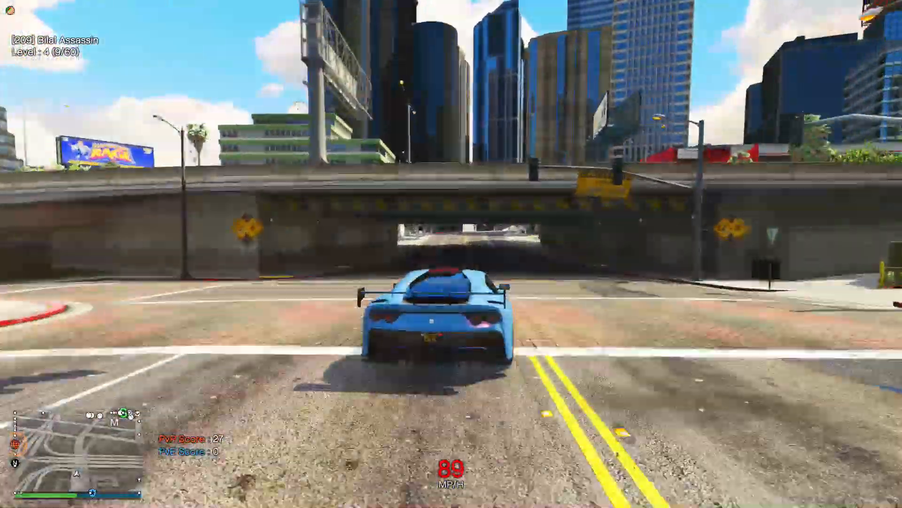
key("w")
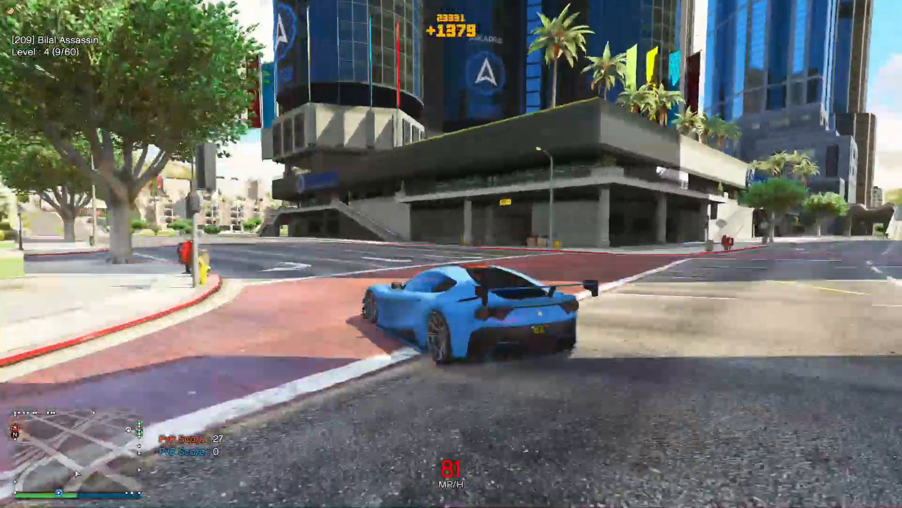
key("w")
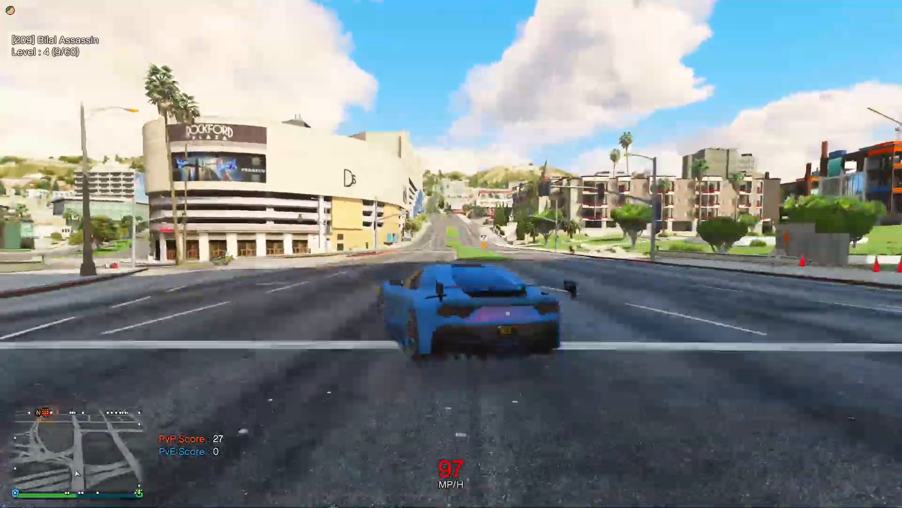
key("w")
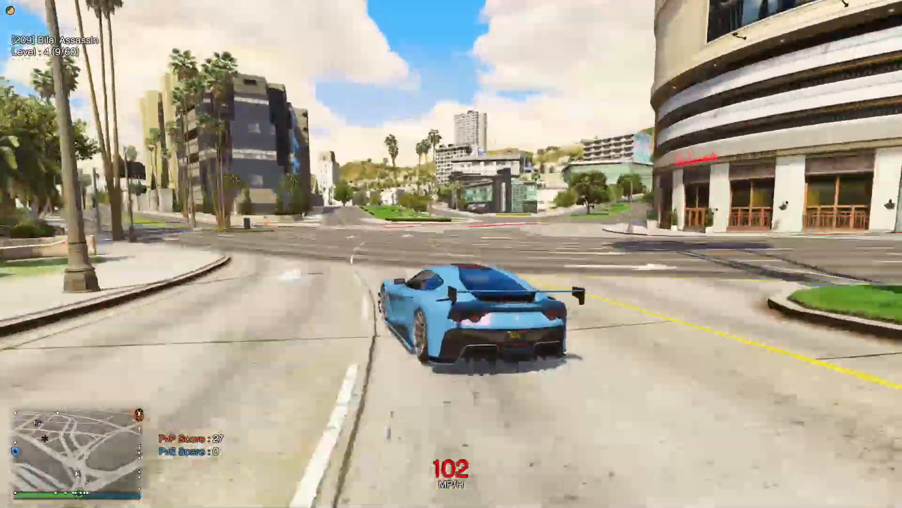
key("w")
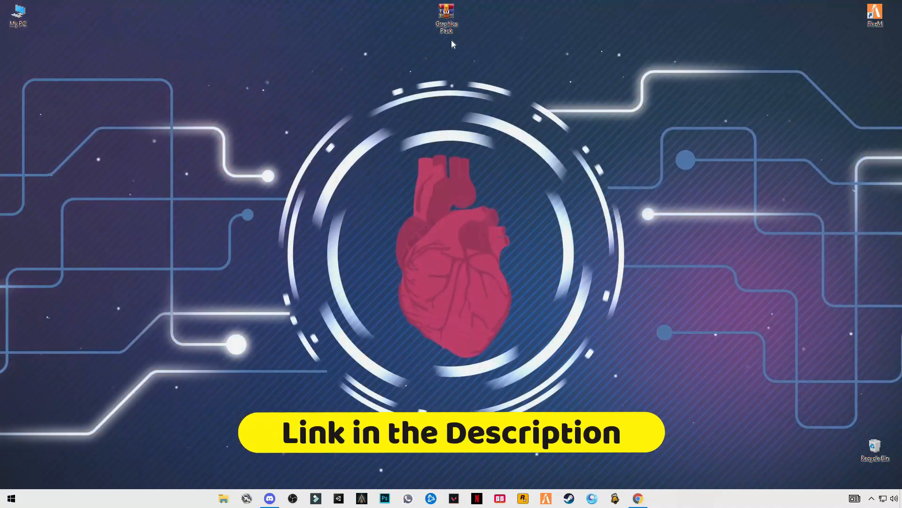
- Extract Graphics Pack.rar to the desktop and open the FiveM shortcut's file location
right_click(446, 18)
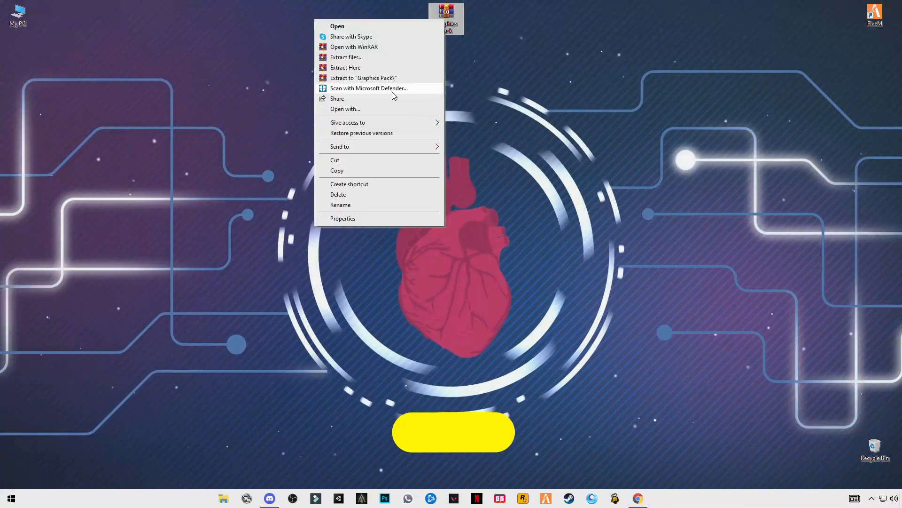
left_click(345, 67)
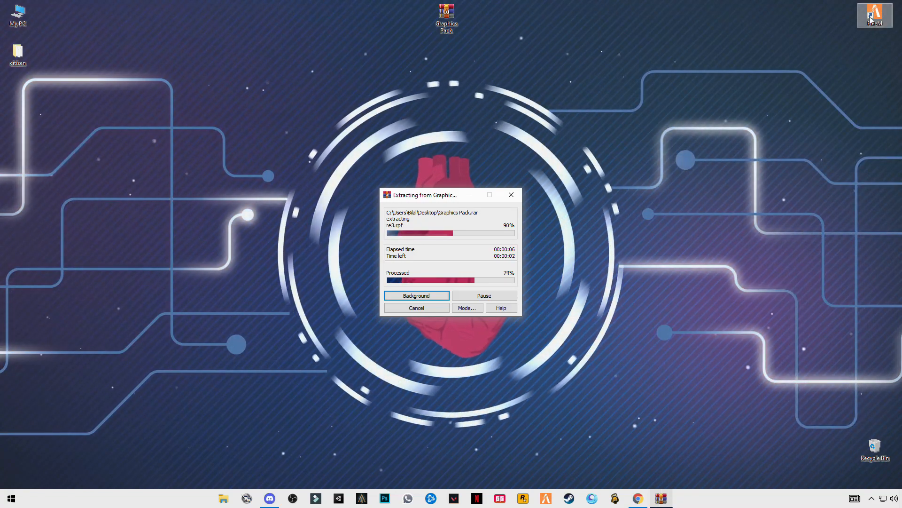
right_click(874, 16)
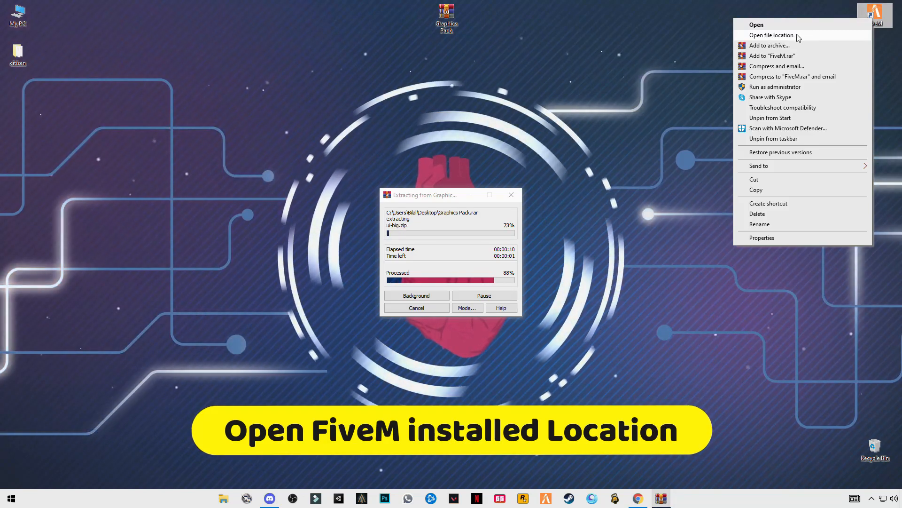
left_click(772, 35)
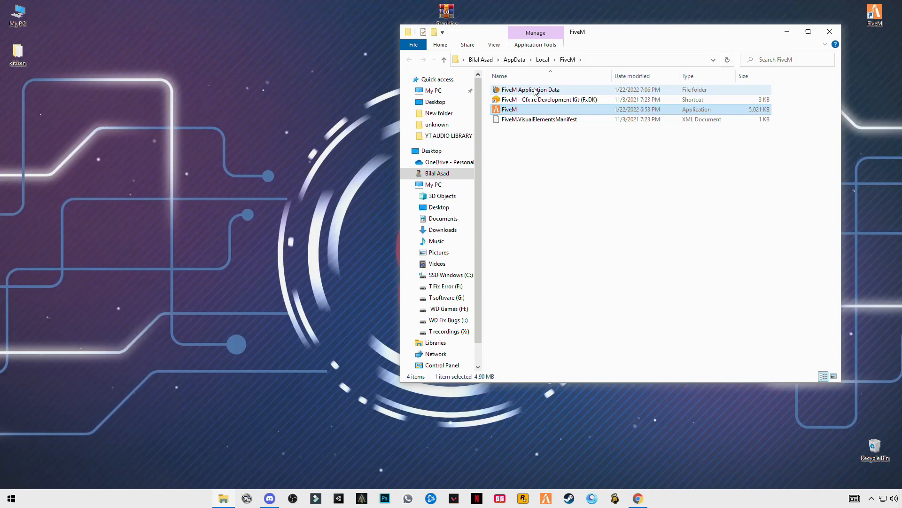
- Enter FiveM Application Data and drag the extracted citizen folder into it
double_click(530, 89)
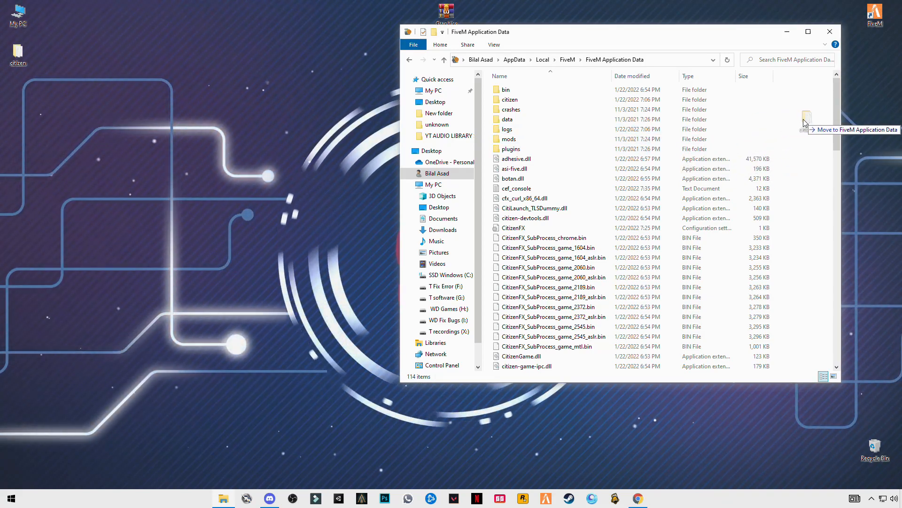
left_click(806, 119)
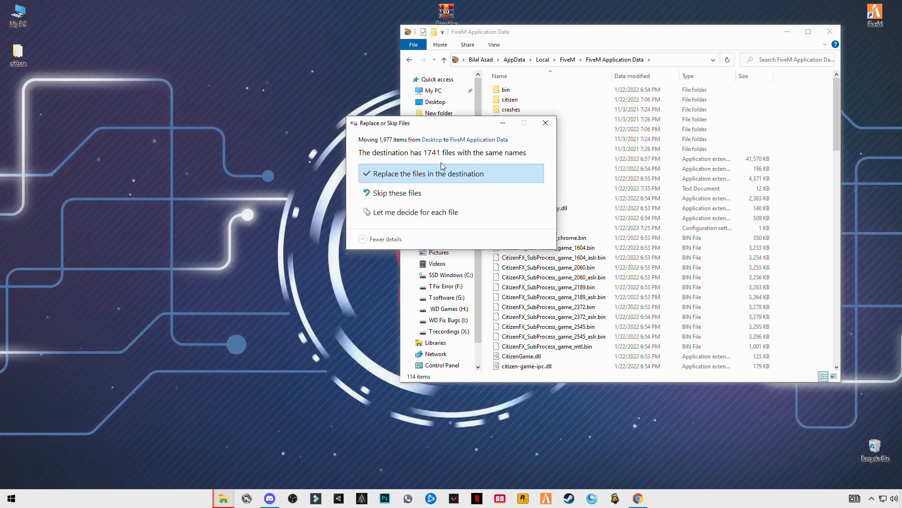
- Replace the duplicate files in the destination and close the FiveM Application Data window
left_click(430, 173)
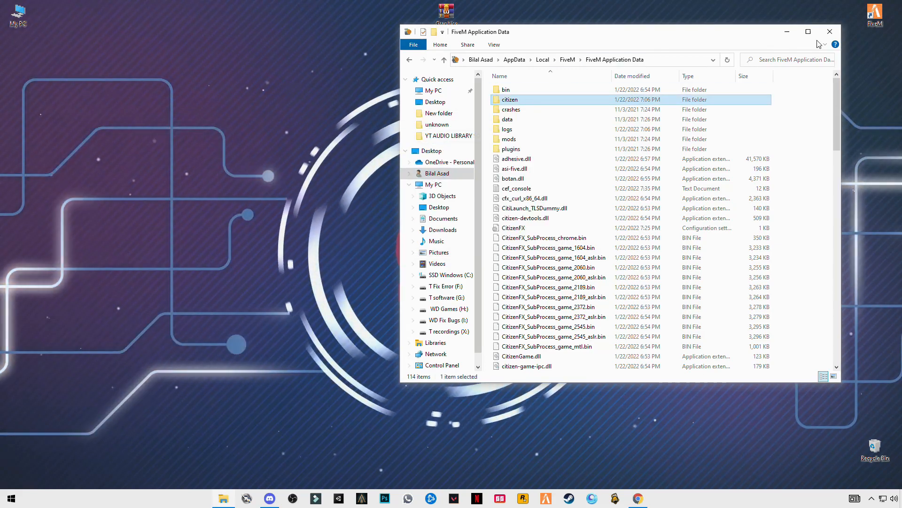
left_click(829, 31)
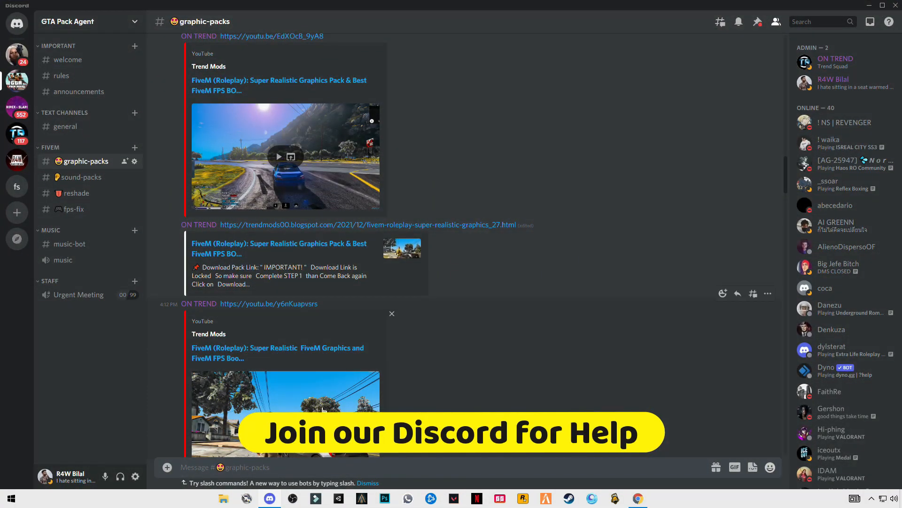
- Scroll down through the FiveM pack posts in the #graphic-packs channel
scroll("down", 3)
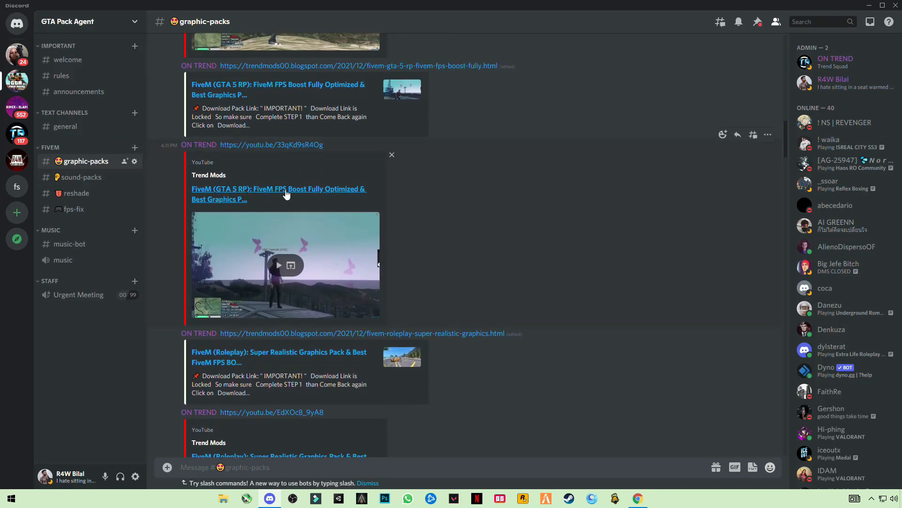
scroll("down", 3)
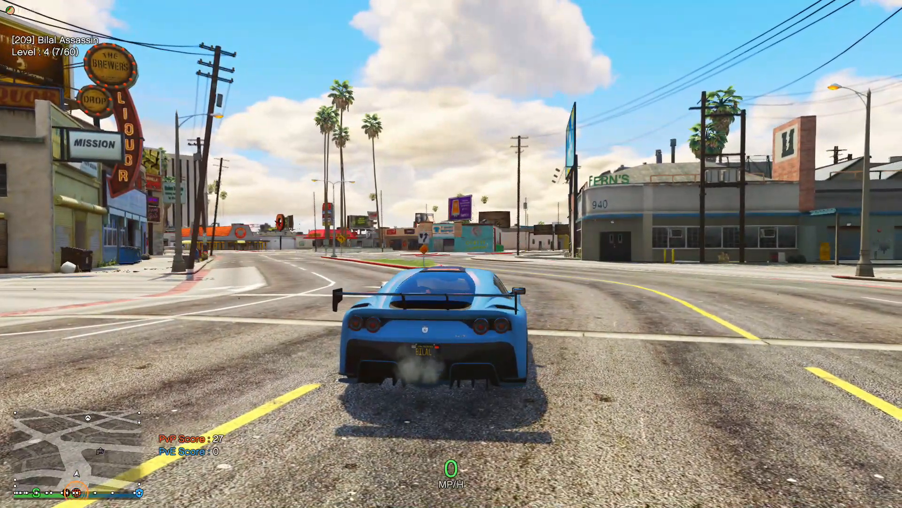
- Drive the blue car down the street and across the red brick crossing with the new graphics pack
key("w")
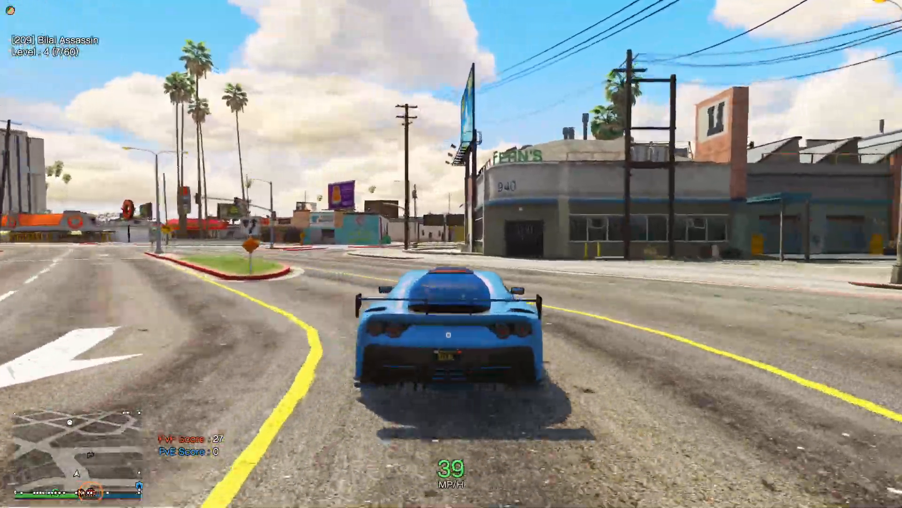
key("w")
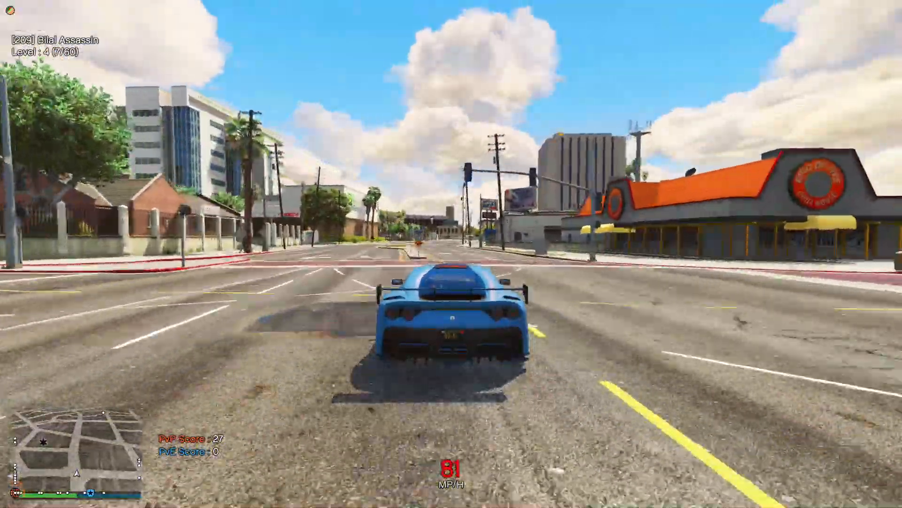
key("w")
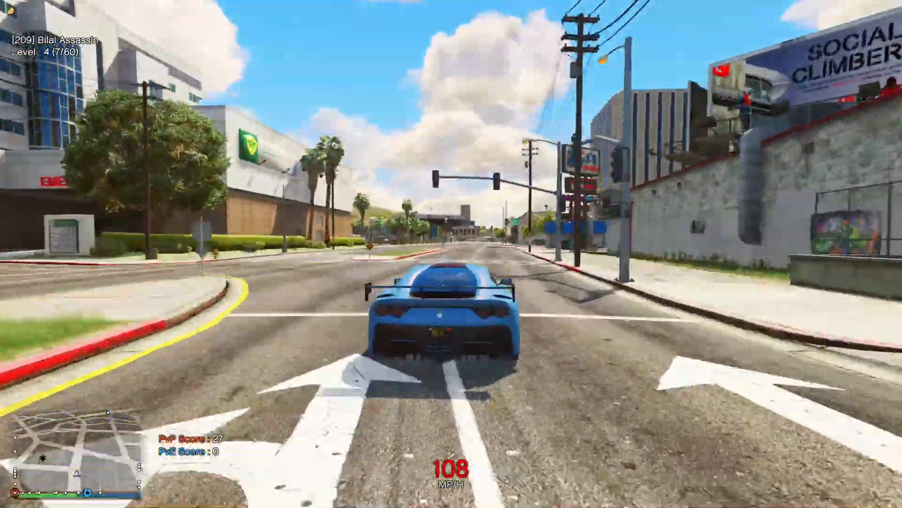
key("w")
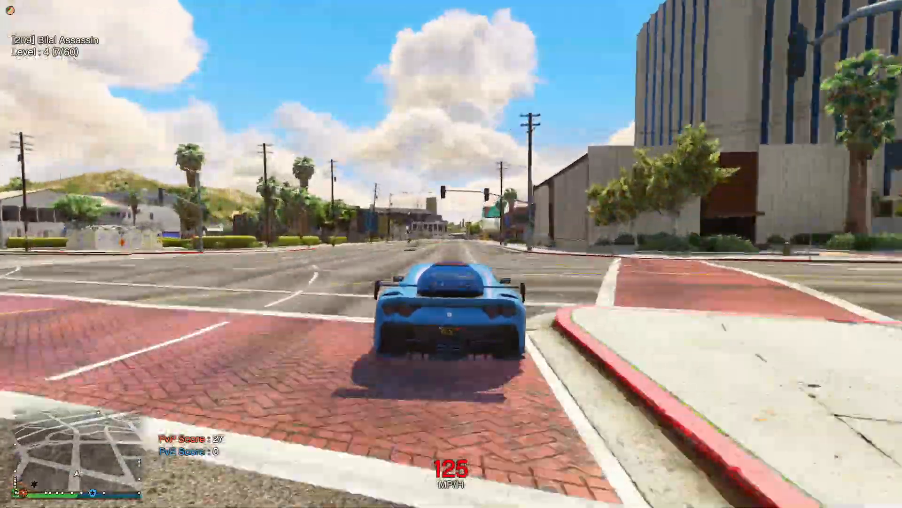